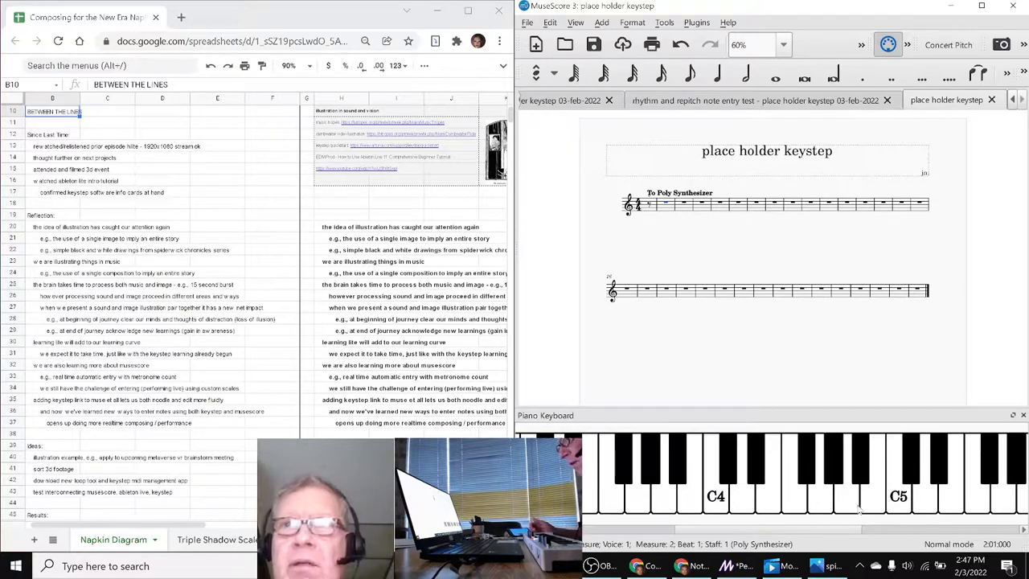
- Sound several pitches on the MuseScore keyboard, including C5, C4 and nearby sharps
{"action": "left_click", "coordinate": [897, 474]}
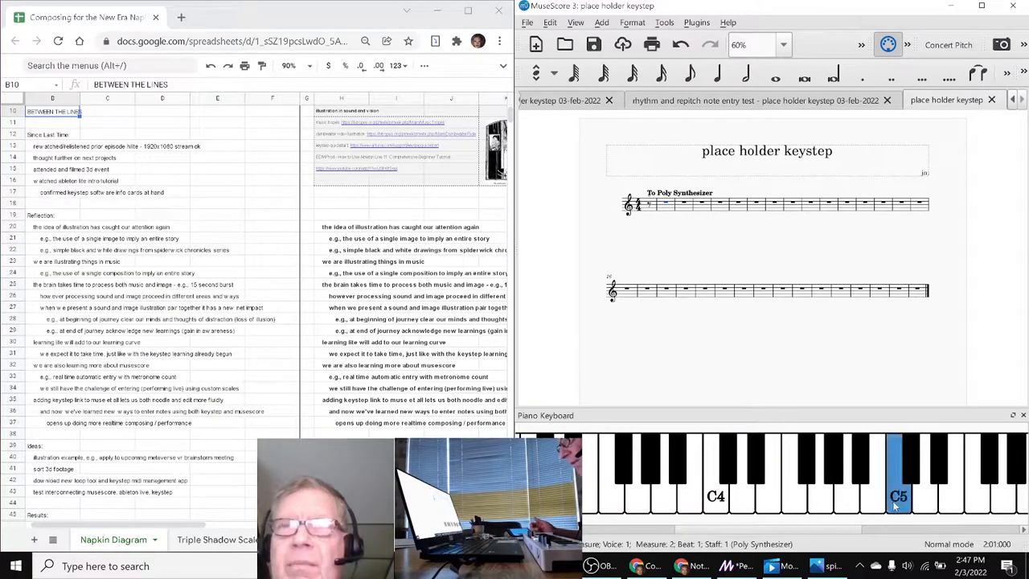
{"action": "left_click", "coordinate": [819, 474]}
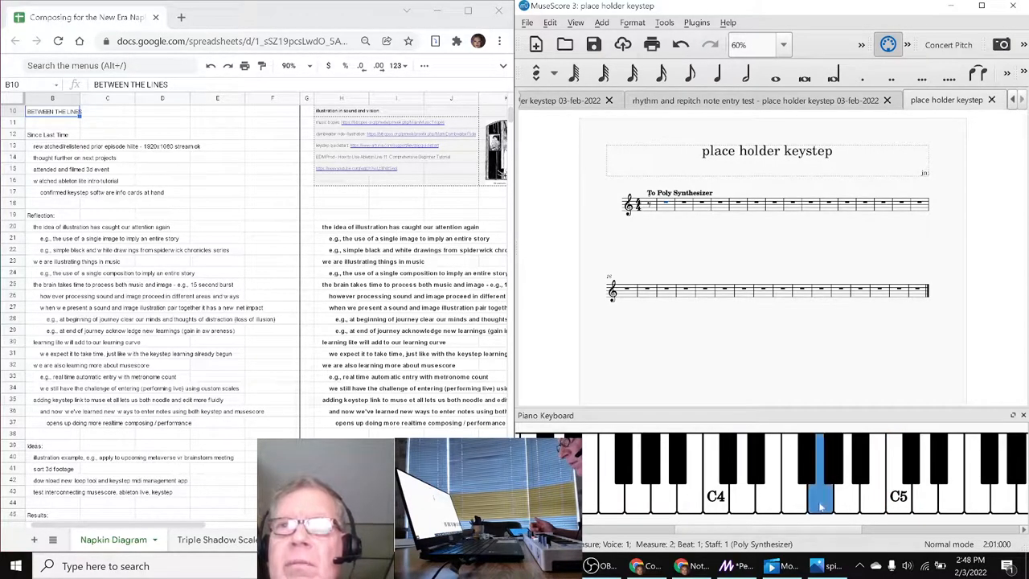
{"action": "left_click", "coordinate": [855, 466]}
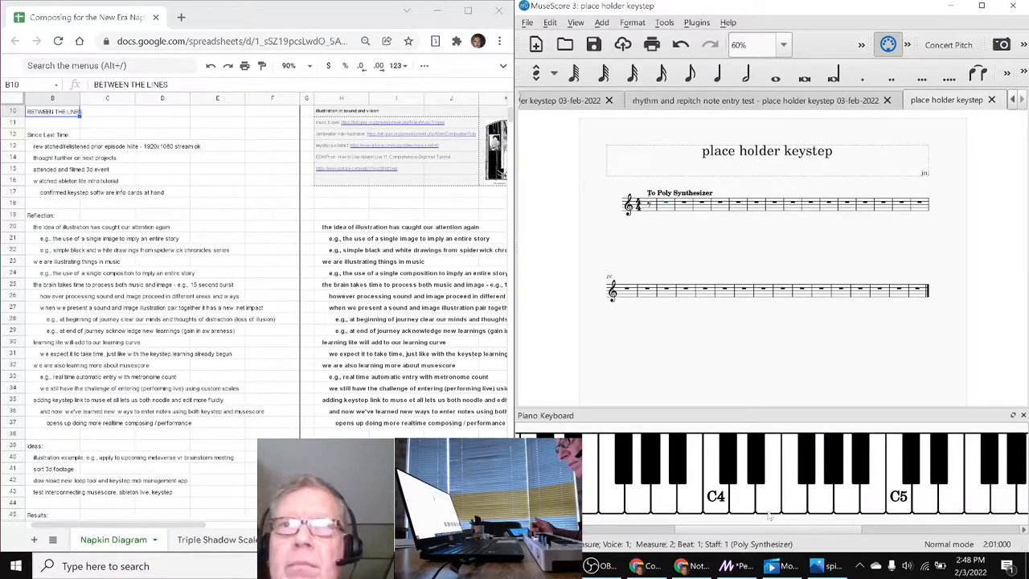
{"action": "left_click", "coordinate": [791, 483]}
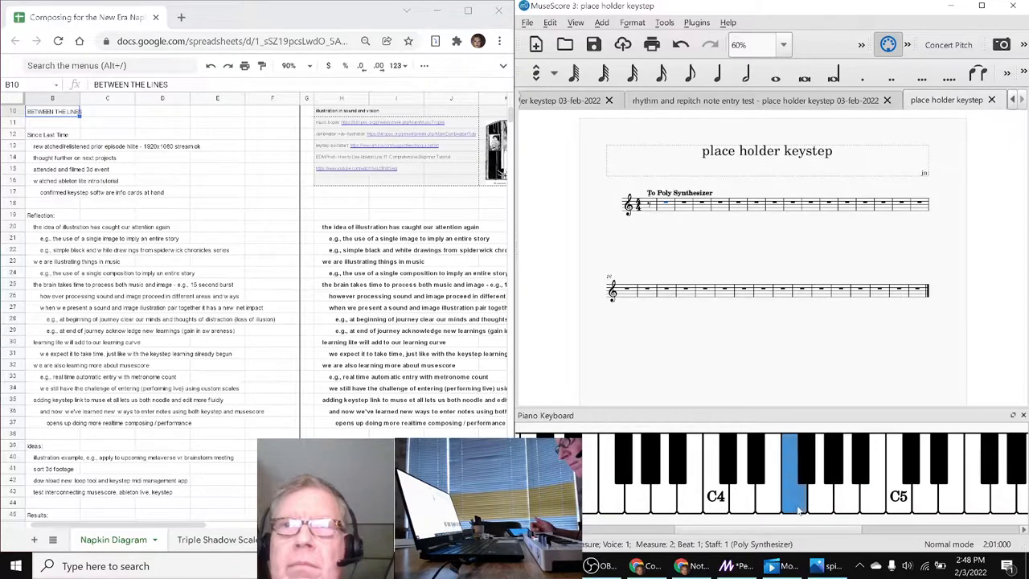
{"action": "left_click", "coordinate": [714, 482]}
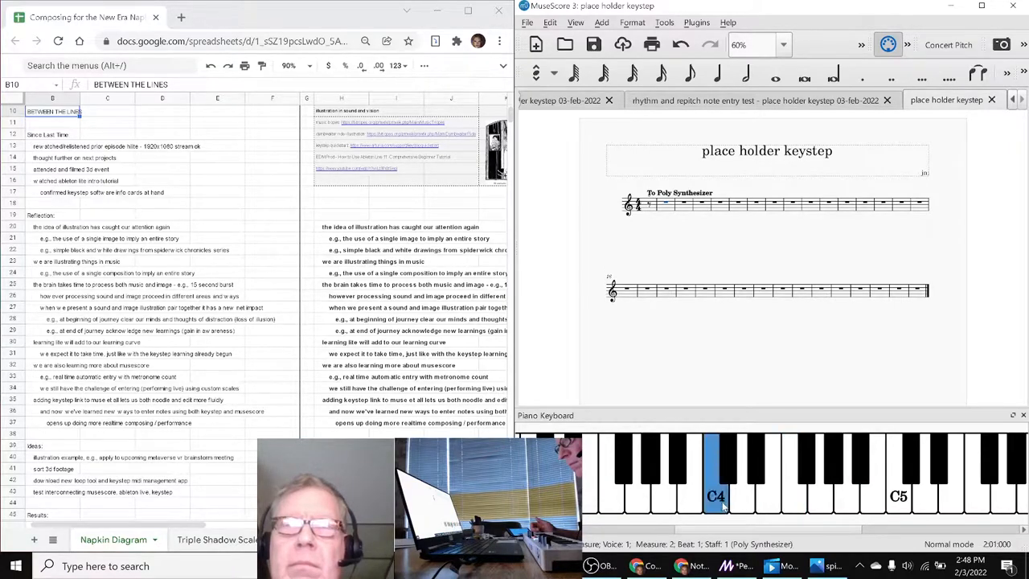
{"action": "left_click", "coordinate": [715, 474]}
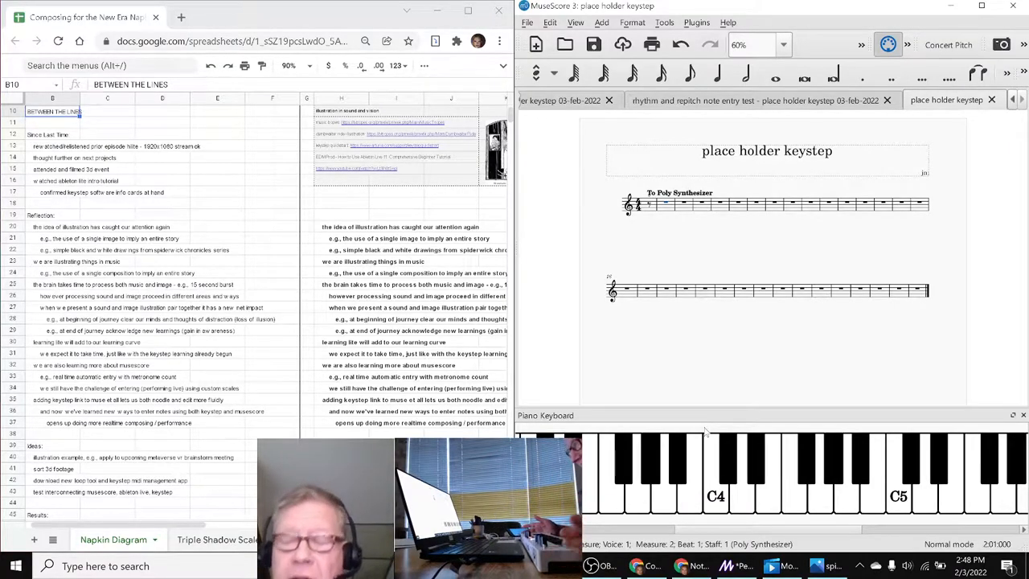
{"action": "left_click", "coordinate": [820, 483]}
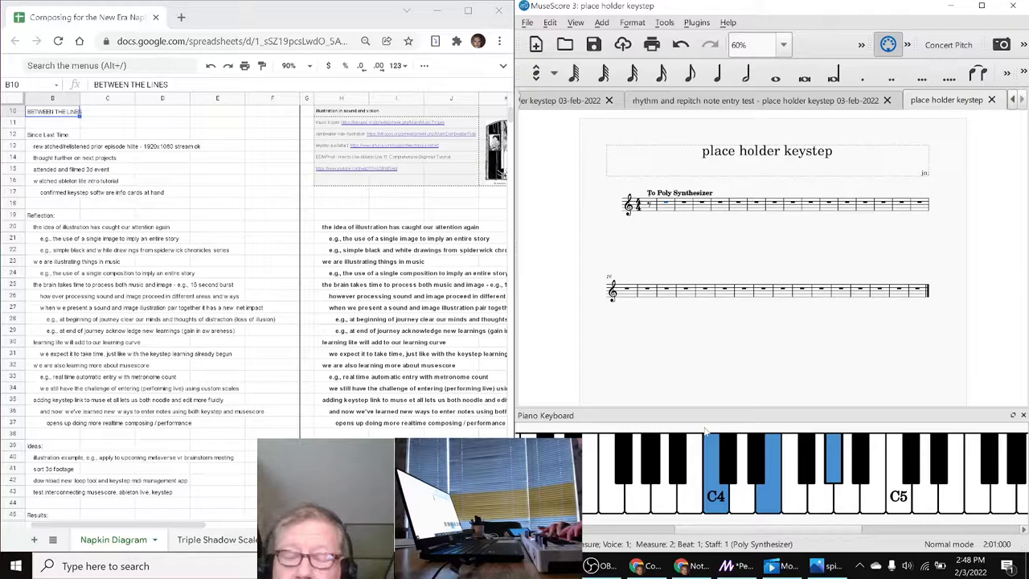
{"action": "left_click", "coordinate": [820, 483]}
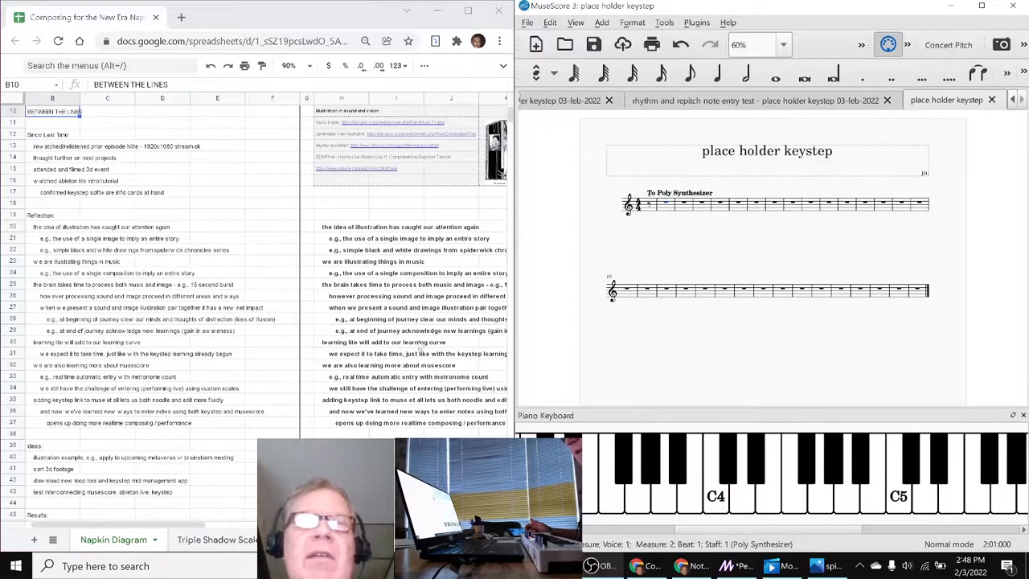
- Bring the reflection notes columns into view and pick the note about a single composition
{"action": "left_click", "coordinate": [340, 226]}
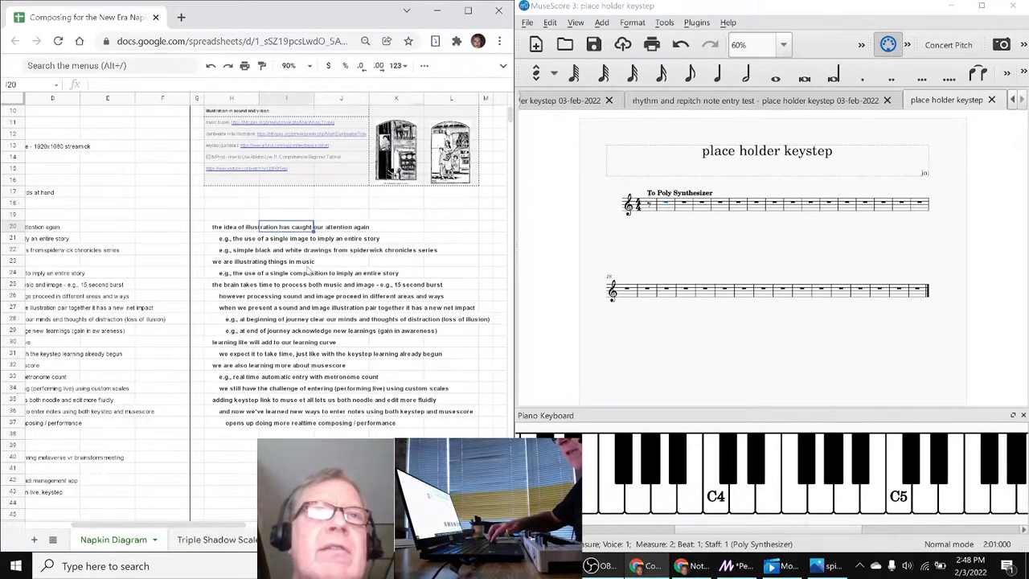
{"action": "left_click", "coordinate": [233, 225]}
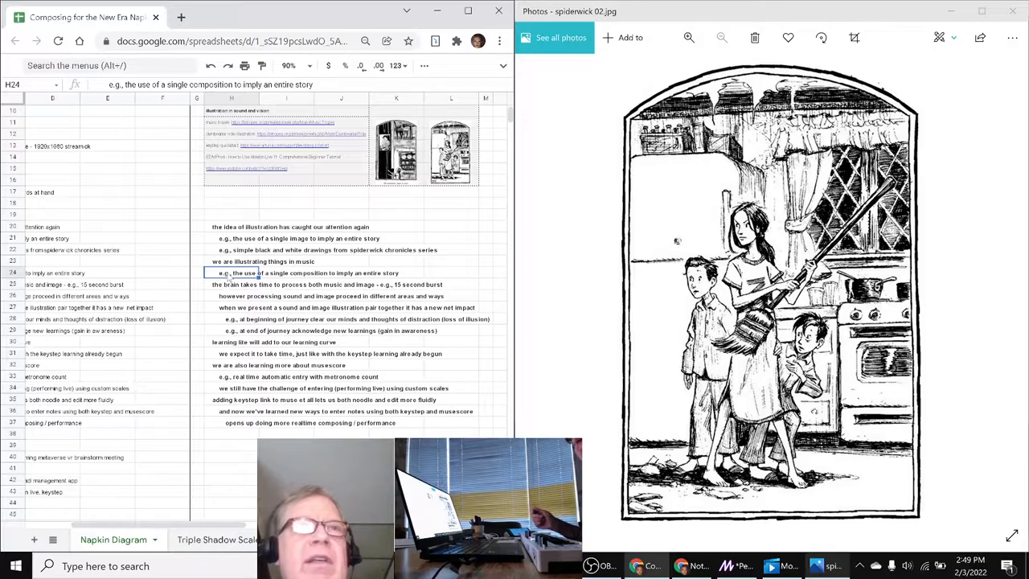
- Scroll down to the accomplishments list and pick the opening and closing videos note
{"action": "scroll", "scroll_direction": "down", "scroll_amount": 3}
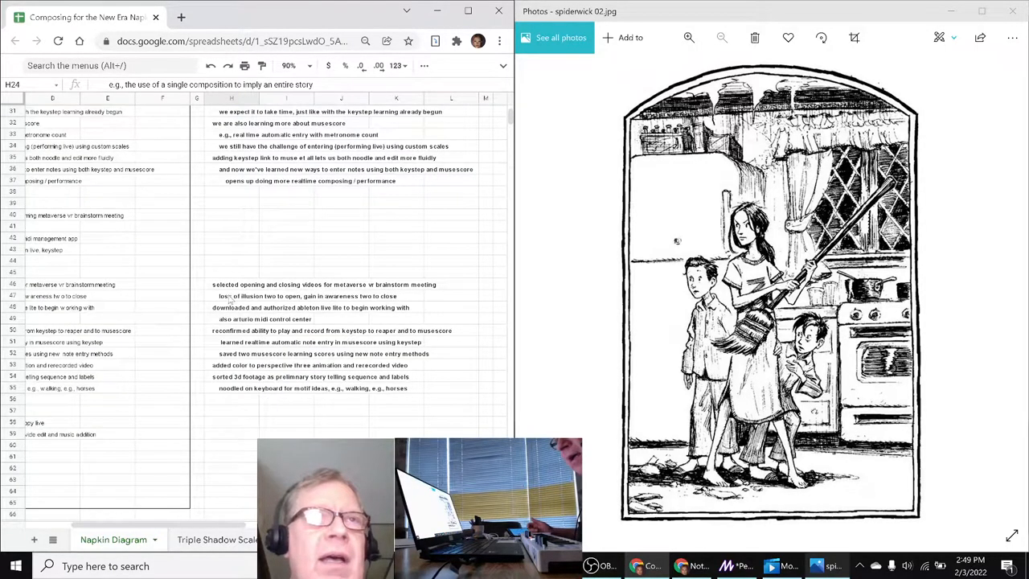
{"action": "left_click", "coordinate": [234, 283]}
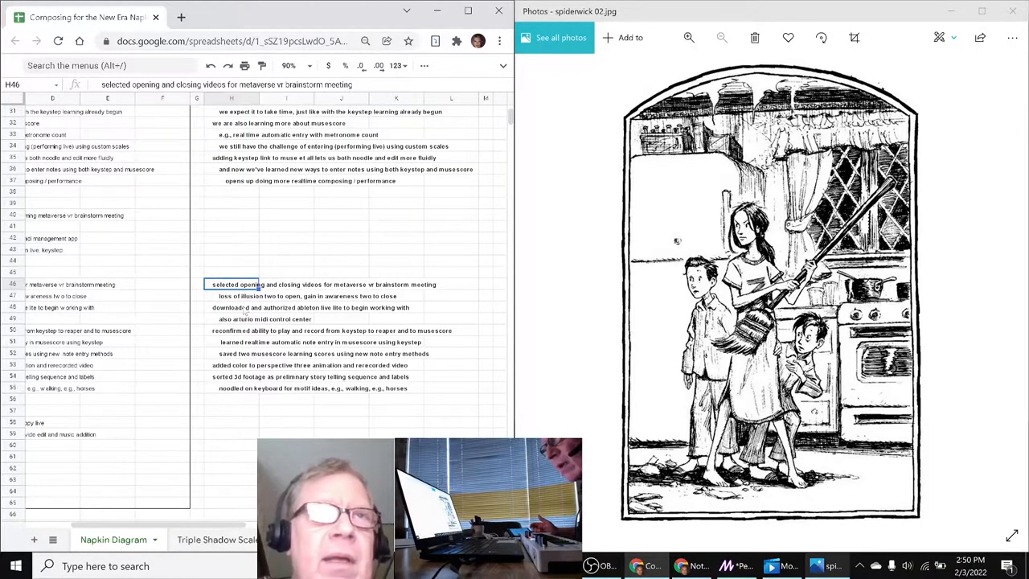
- Review the Ableton Live Lite and keystep recording notes, then show the MuseScore note input modes page
{"action": "left_click", "coordinate": [233, 307]}
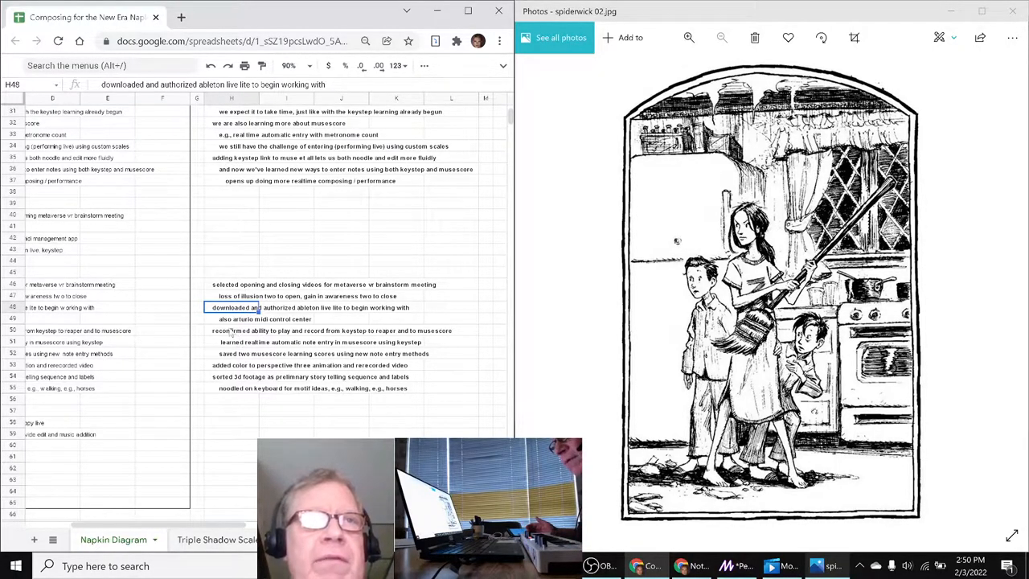
{"action": "left_click", "coordinate": [233, 332]}
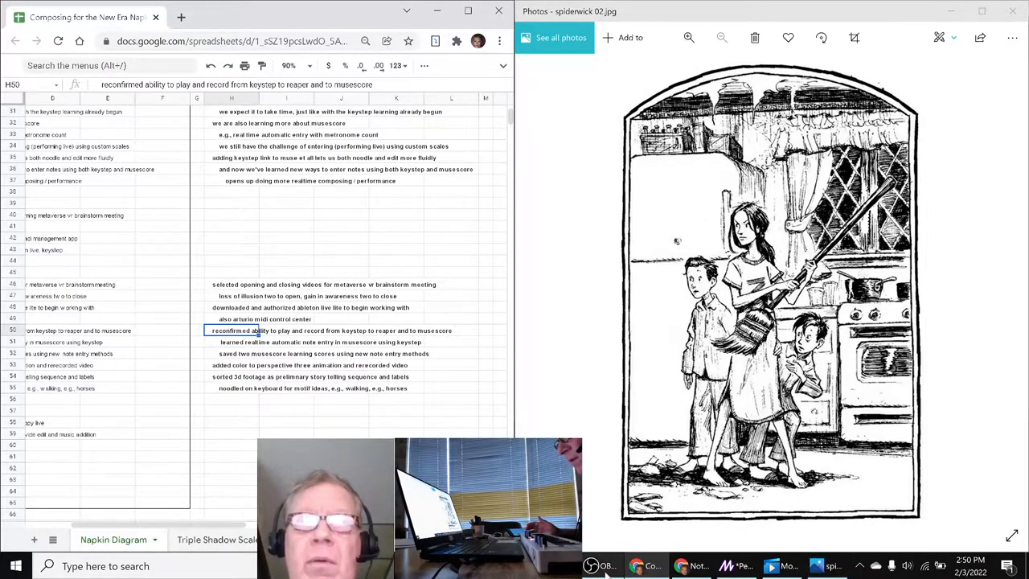
{"action": "left_click", "coordinate": [817, 565]}
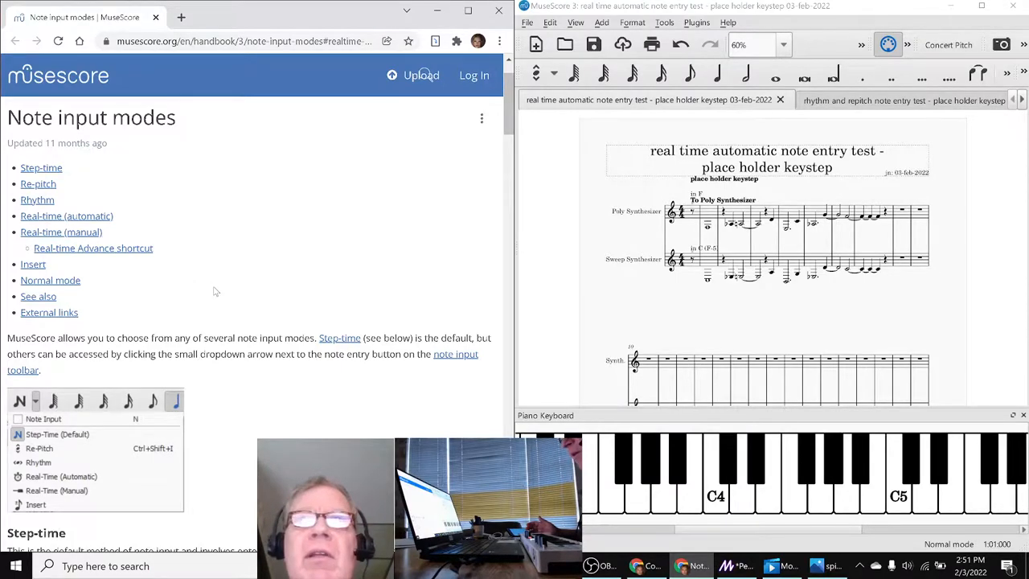
- Scroll the handbook down to the Re-pitch section
{"action": "scroll", "scroll_direction": "down", "scroll_amount": 3}
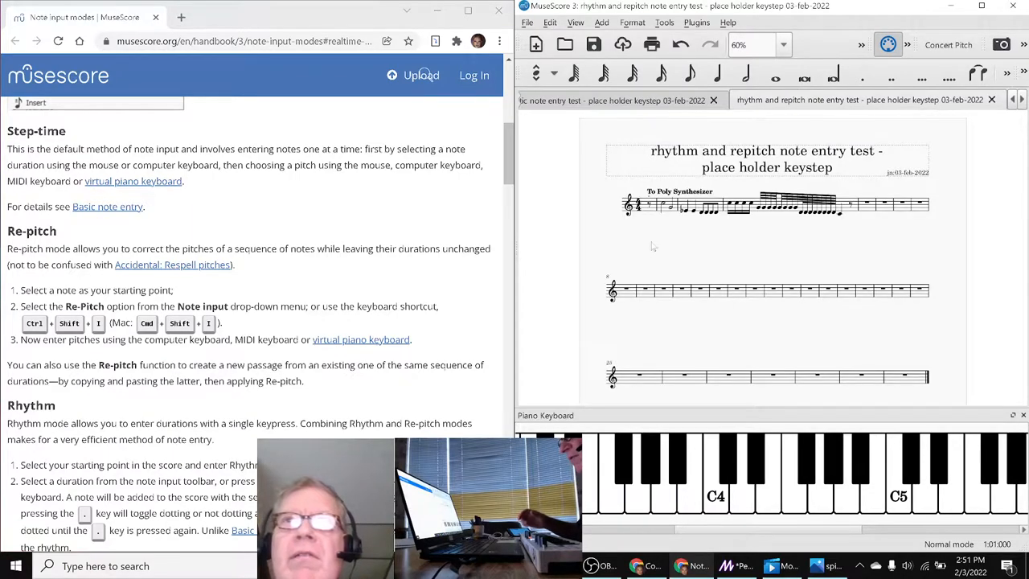
{"action": "left_click", "coordinate": [688, 74]}
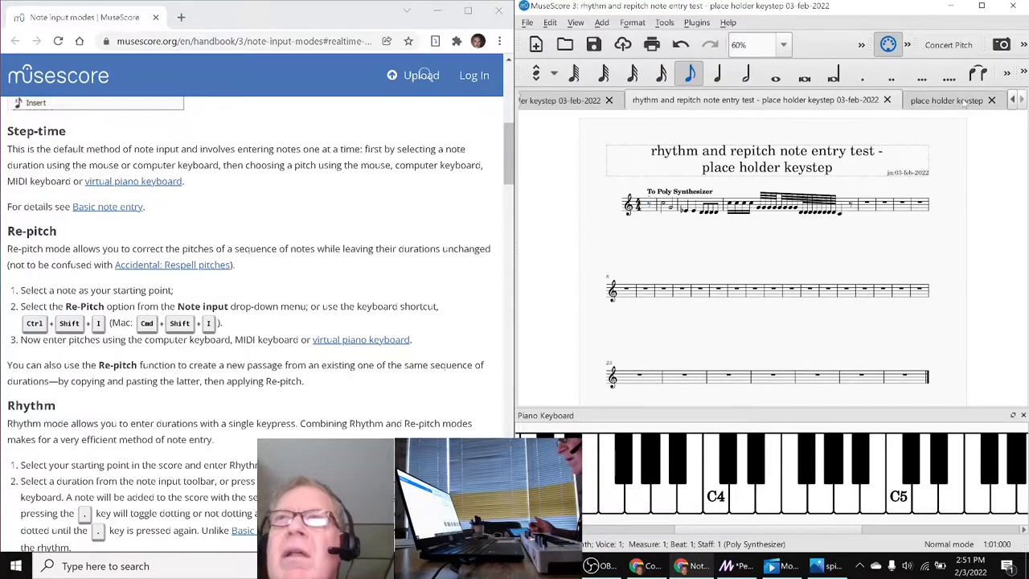
{"action": "left_click", "coordinate": [952, 100]}
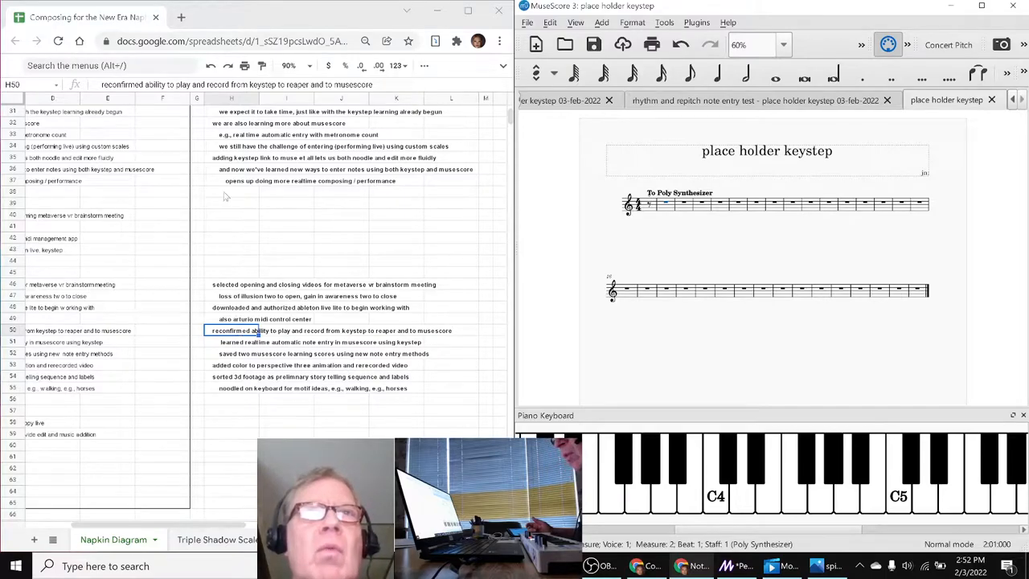
{"action": "left_click", "coordinate": [231, 158]}
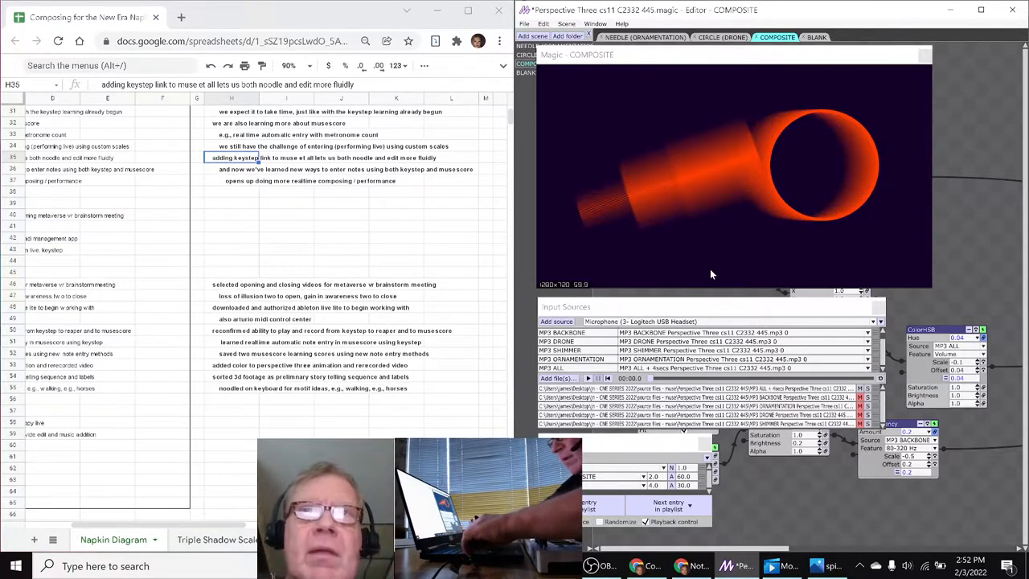
- Switch Magic's output from the COMPOSITE scene to the empty BLANK scene
{"action": "left_click", "coordinate": [816, 37]}
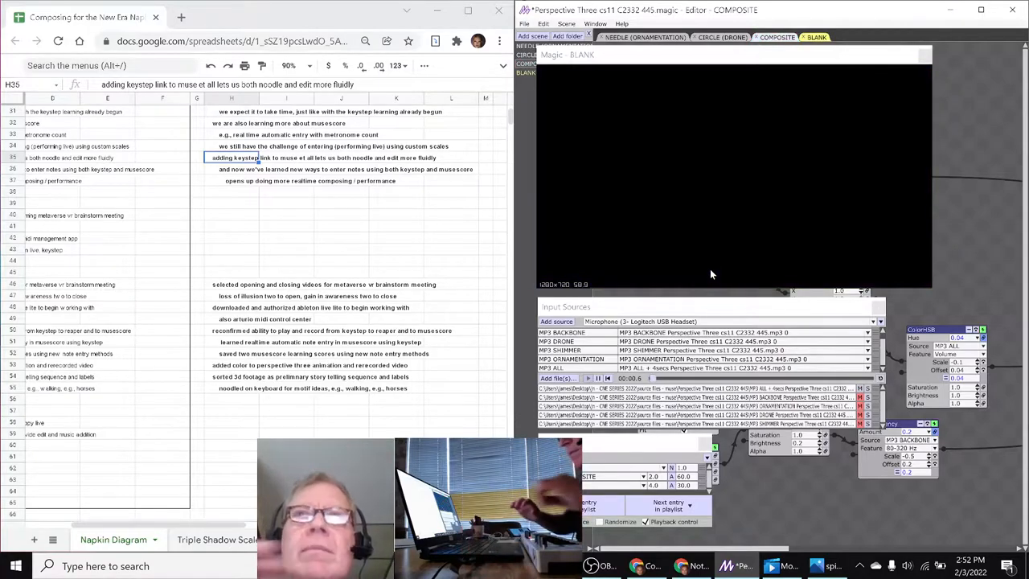
{"action": "left_click", "coordinate": [776, 37]}
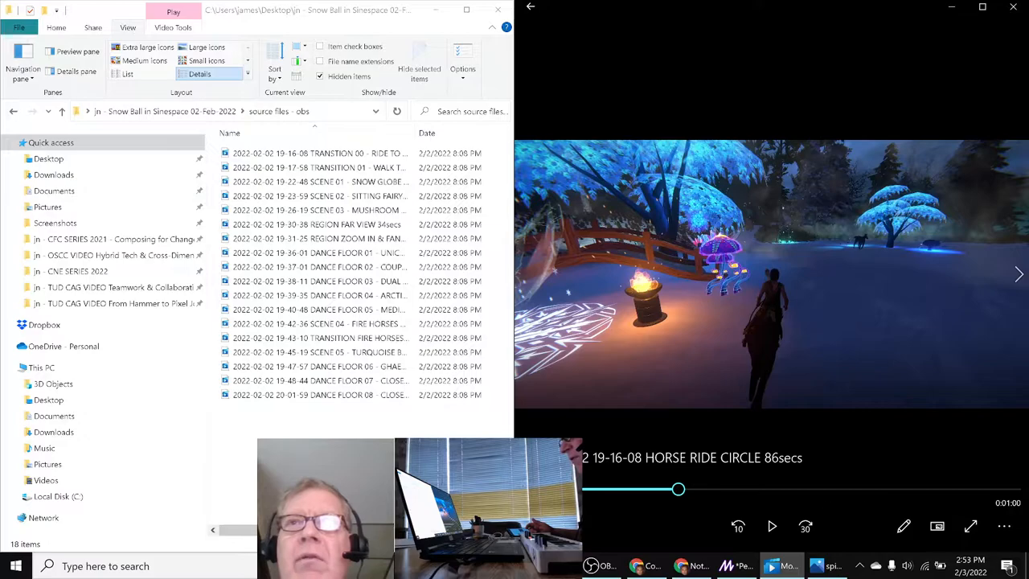
- Bring the MuseScore keystep score back in front of the clip player
{"action": "left_click", "coordinate": [322, 152]}
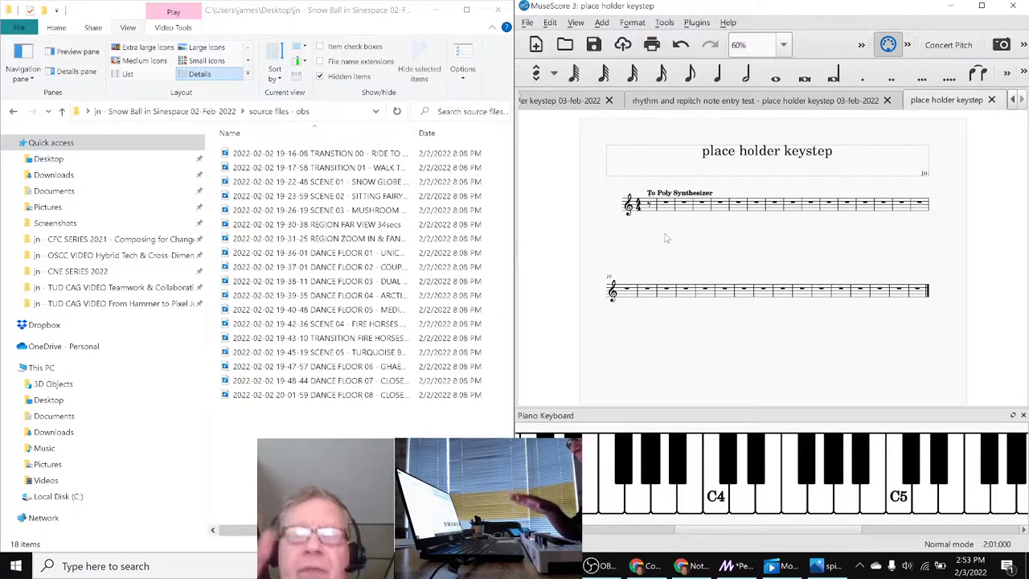
- Bring the horse ride clip player back in front of MuseScore
{"action": "left_click", "coordinate": [713, 475]}
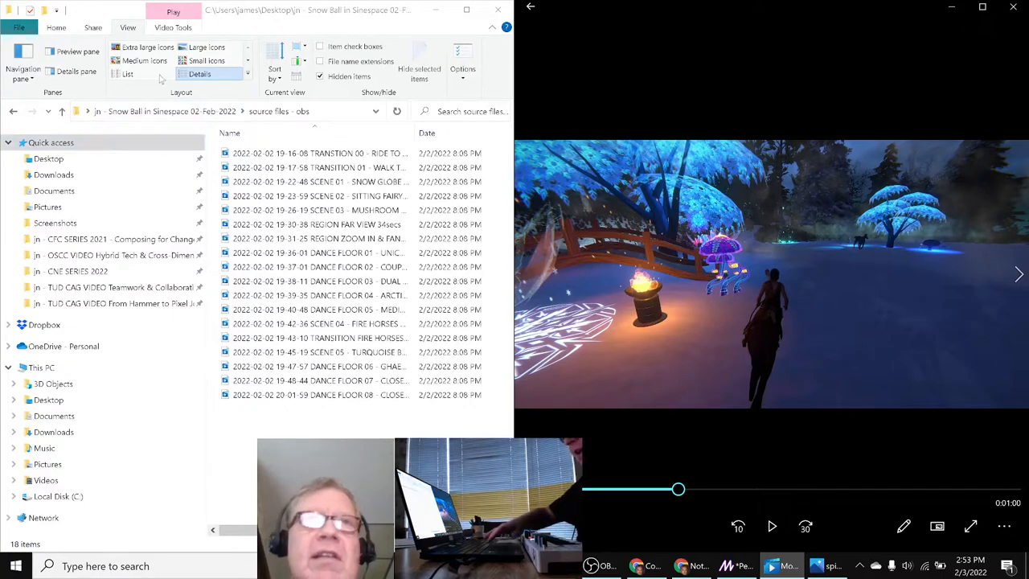
- Preview the Snow Ball clips in turn: Scene 03, Scene 02, Dance Floor 01, 03 and 08
{"action": "left_click", "coordinate": [320, 152]}
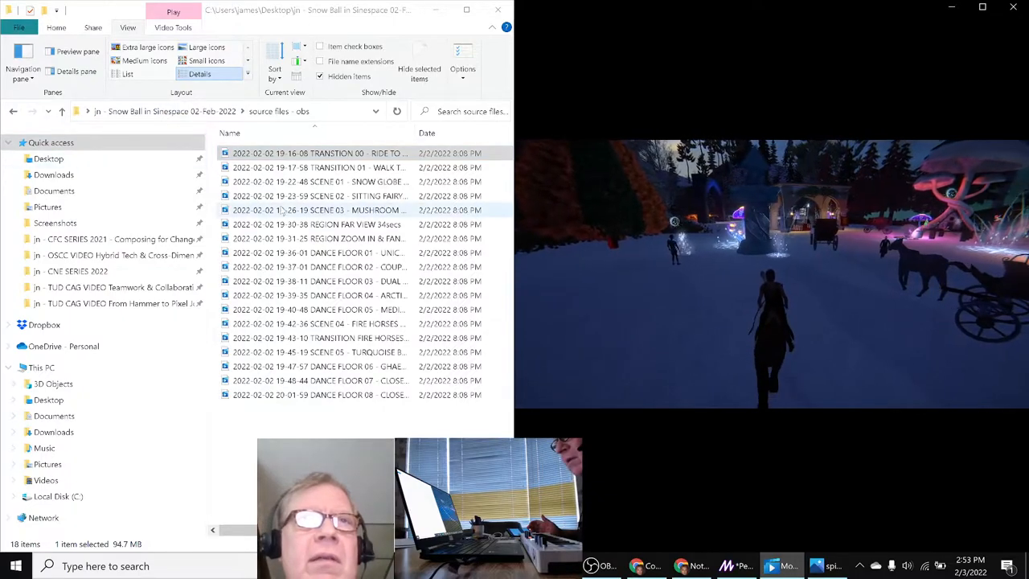
{"action": "left_click", "coordinate": [320, 197]}
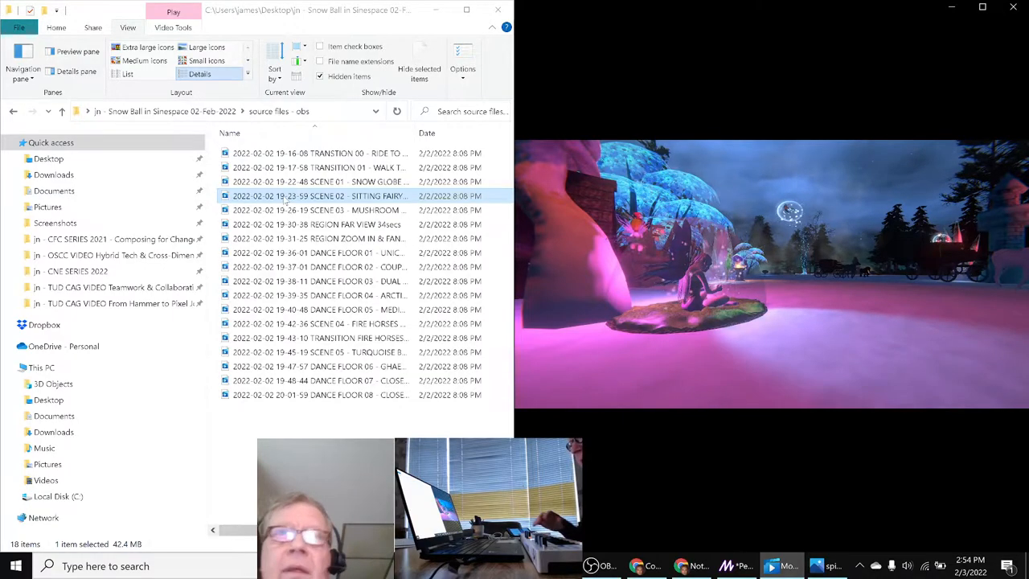
{"action": "left_click", "coordinate": [318, 225]}
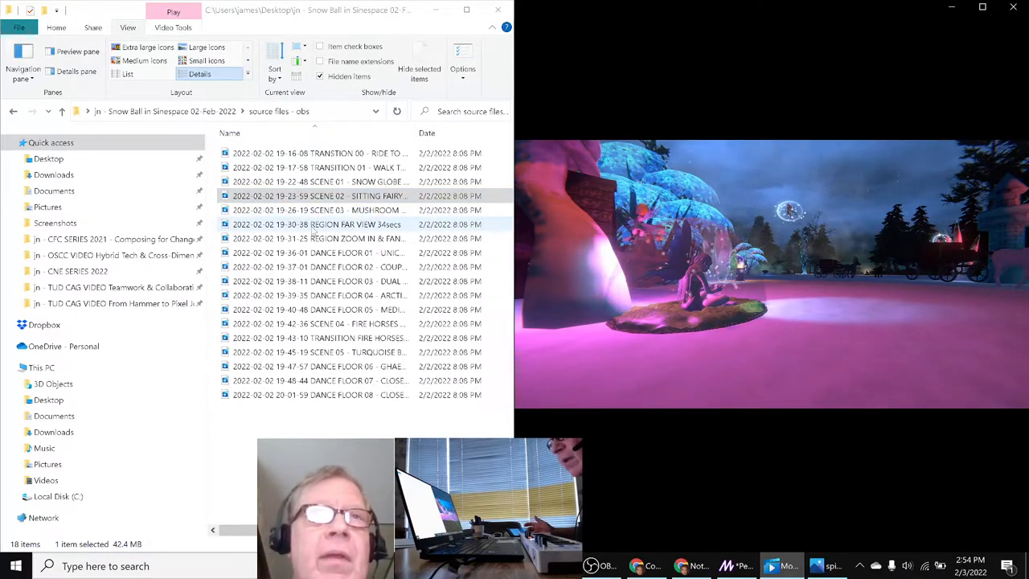
{"action": "left_click", "coordinate": [322, 238]}
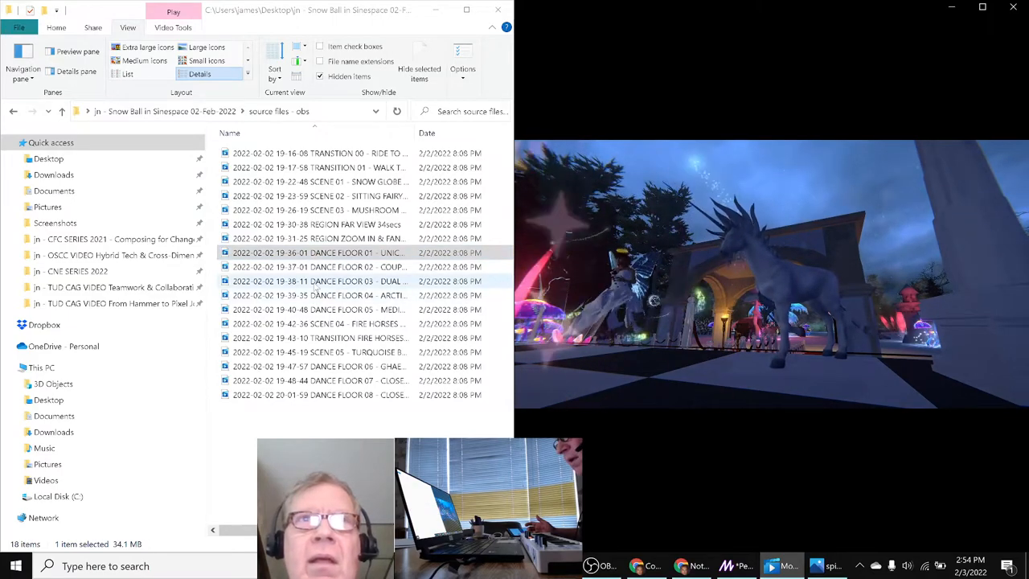
{"action": "left_click", "coordinate": [320, 280]}
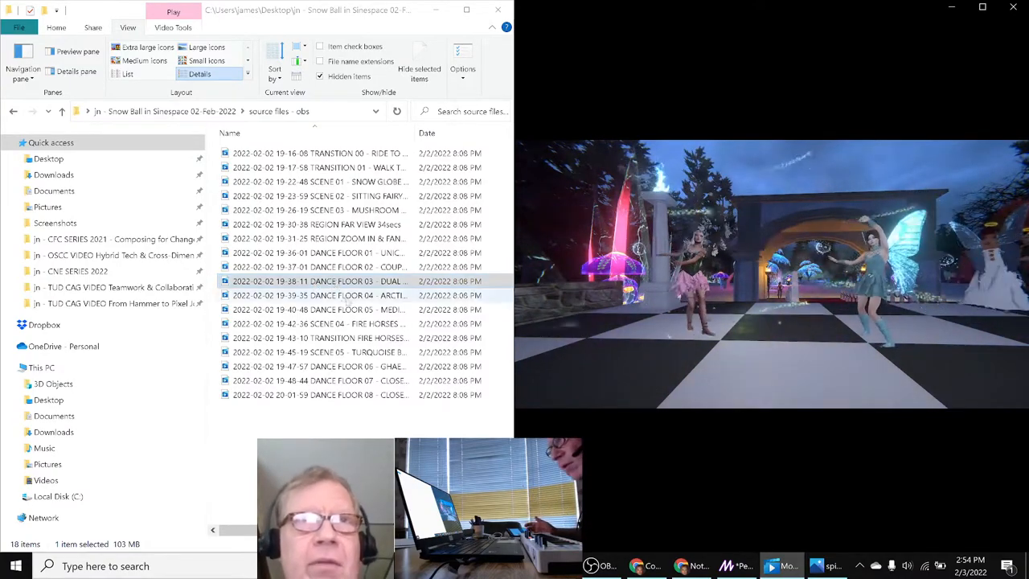
{"action": "left_click", "coordinate": [320, 337]}
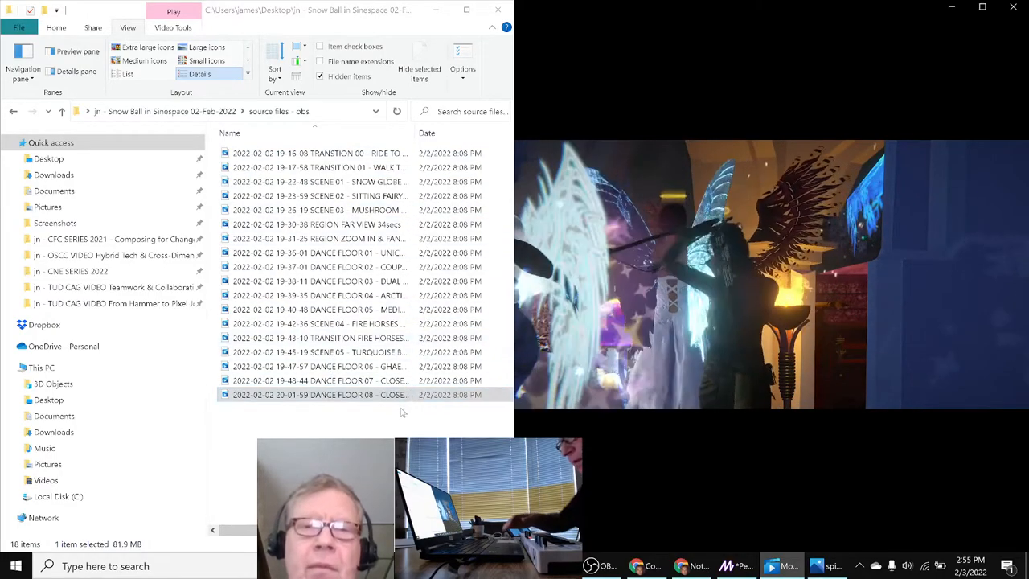
- Play Dance Floor 08, preview Dance Floor 05, then bring the notes spreadsheet back in front
{"action": "double_click", "coordinate": [320, 396]}
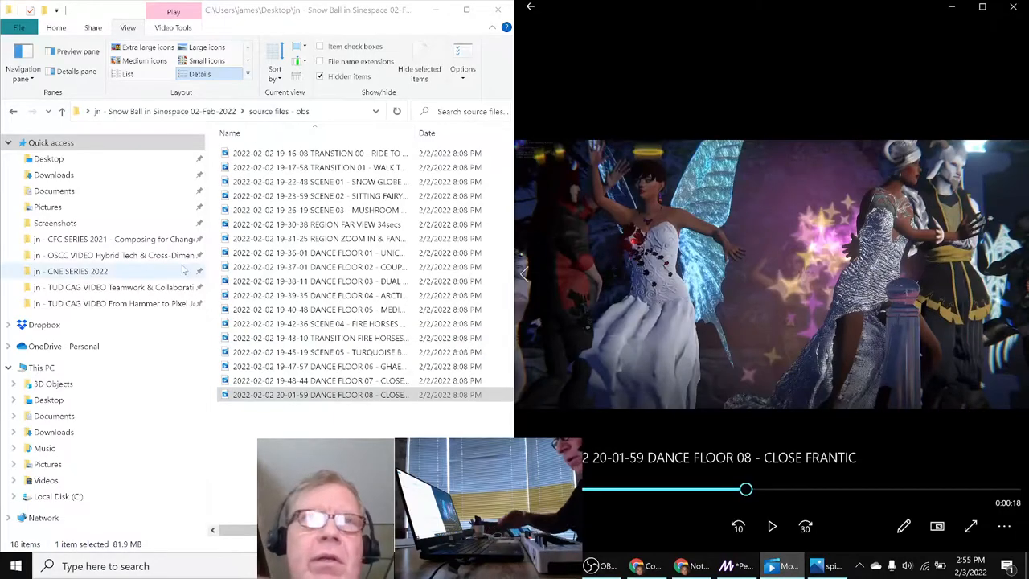
{"action": "left_click", "coordinate": [320, 337]}
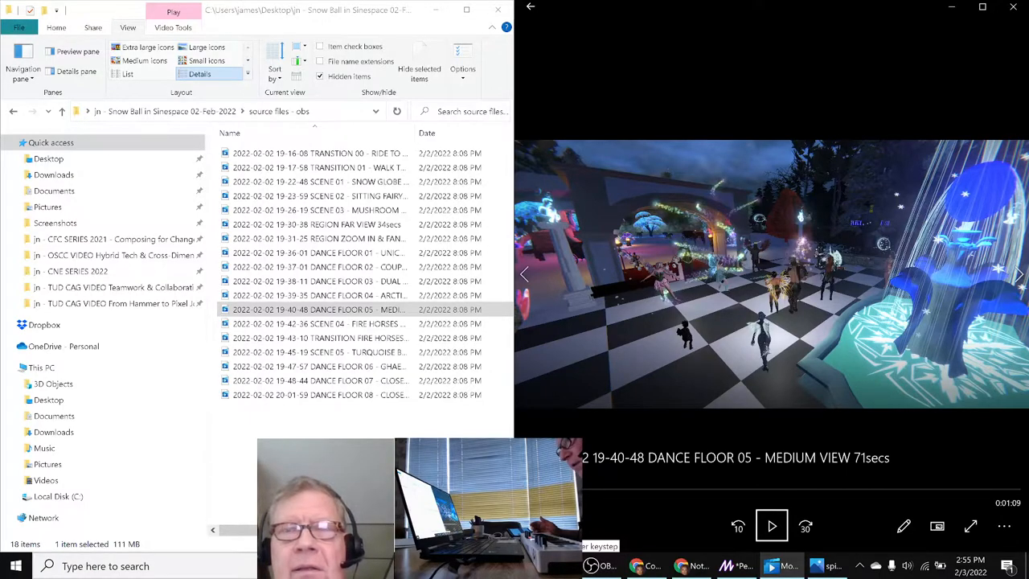
{"action": "left_click", "coordinate": [636, 566]}
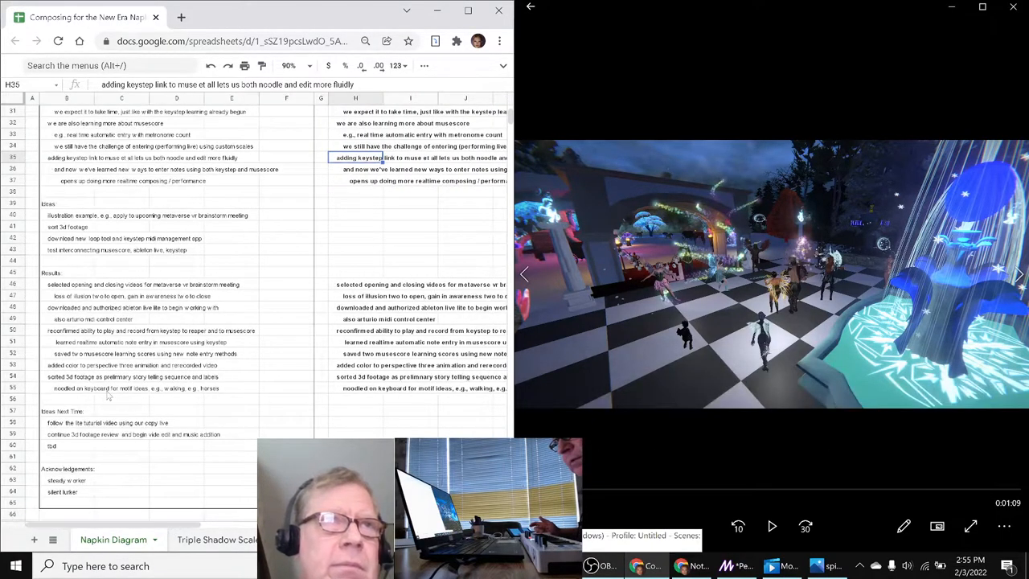
{"action": "left_click", "coordinate": [67, 421]}
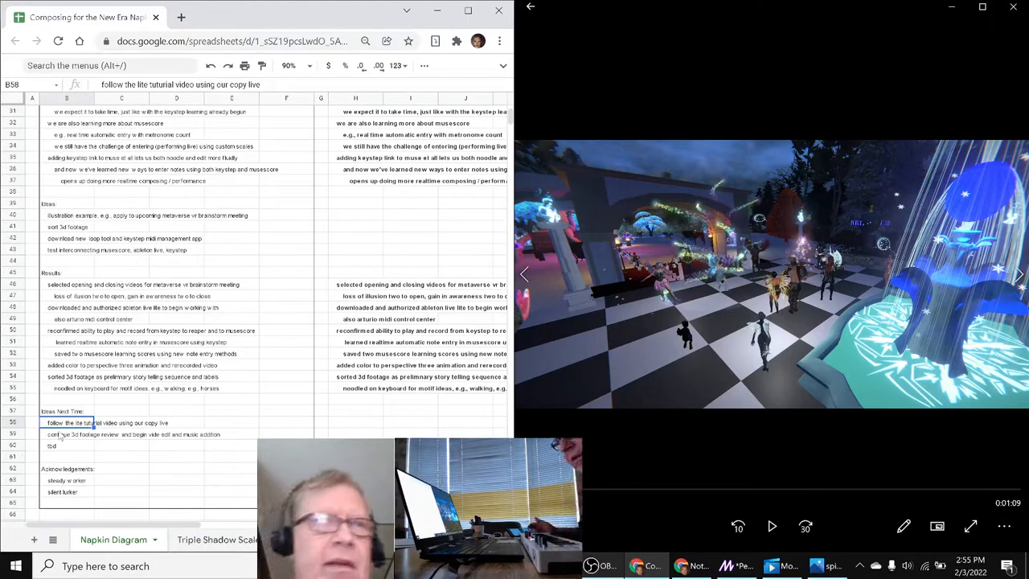
{"action": "left_click", "coordinate": [68, 434]}
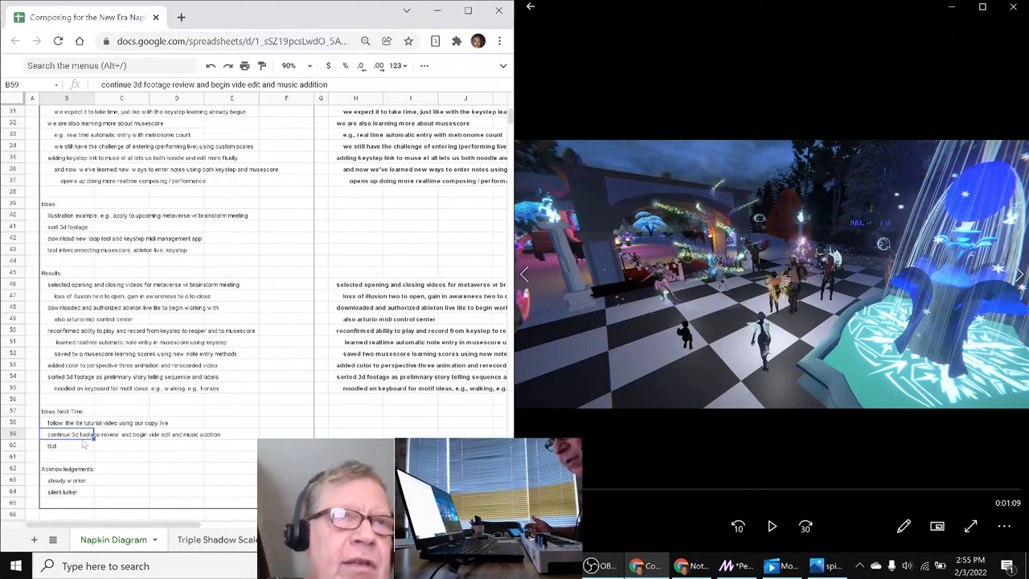